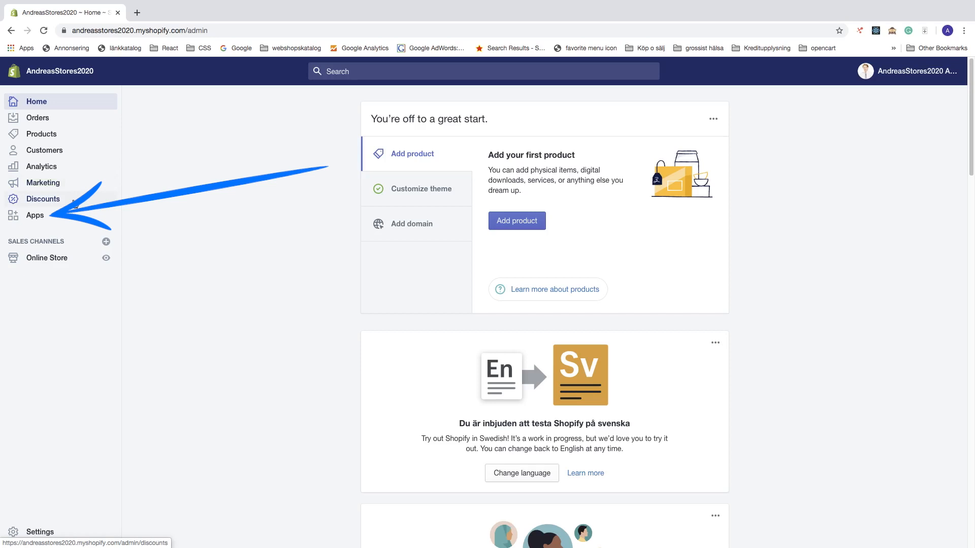
Open the Apps page from the store's sidebar.
{"action": "left_click", "coordinate": [35, 215]}
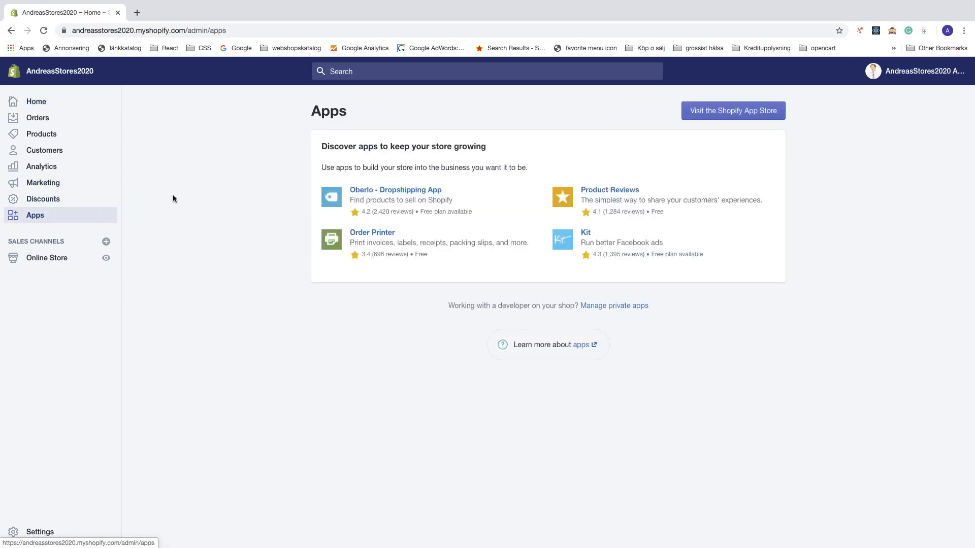
{"action": "mouse_move", "coordinate": [479, 188]}
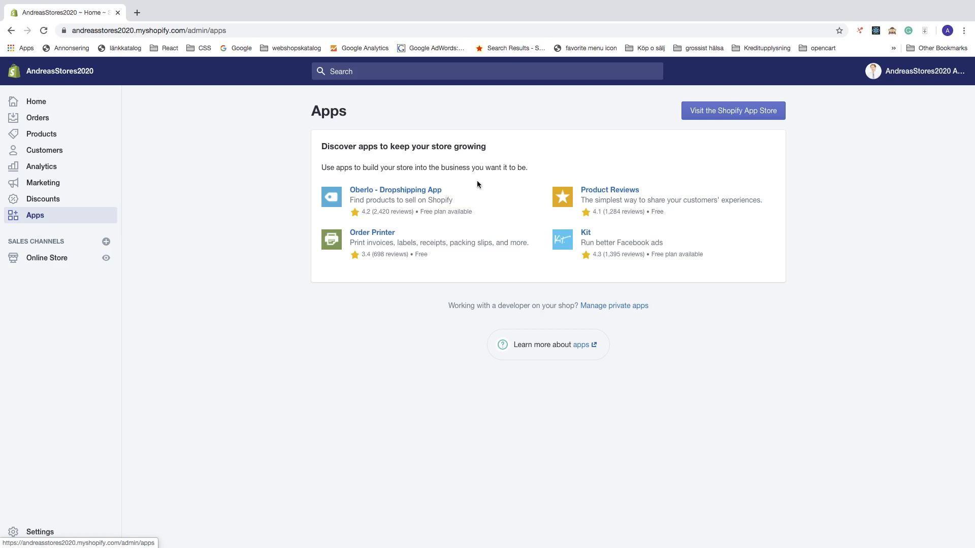
{"action": "mouse_move", "coordinate": [602, 224]}
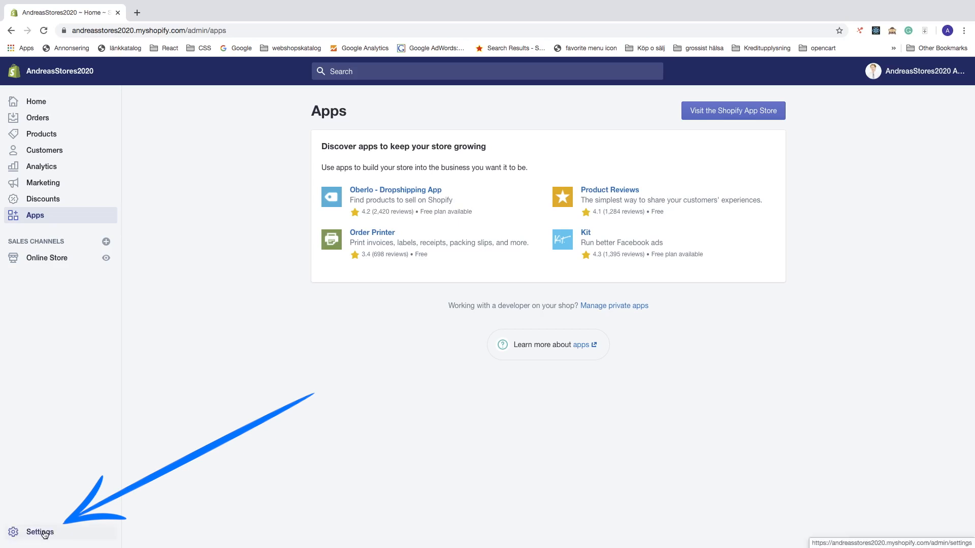
Go to Settings, then Account to reach the store status options.
{"action": "left_click", "coordinate": [39, 532]}
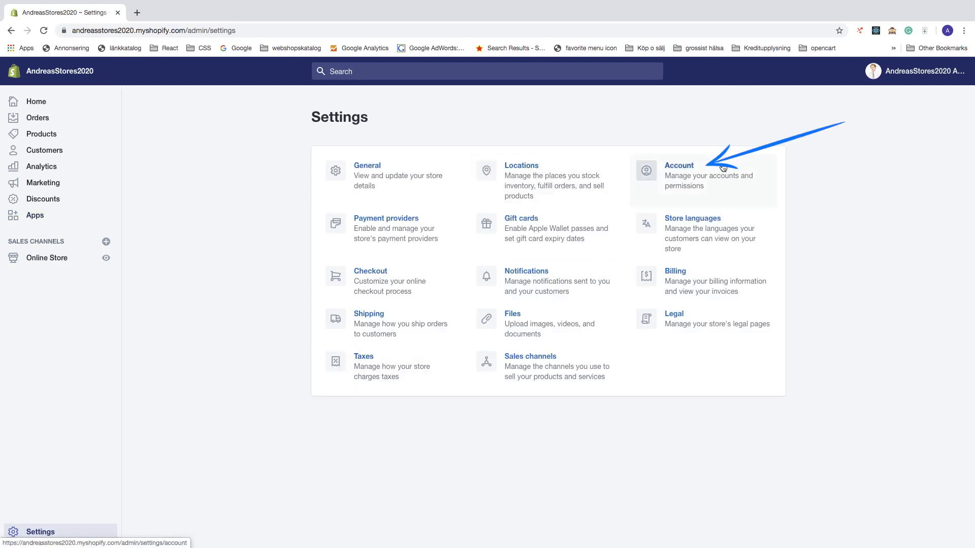
{"action": "left_click", "coordinate": [679, 165]}
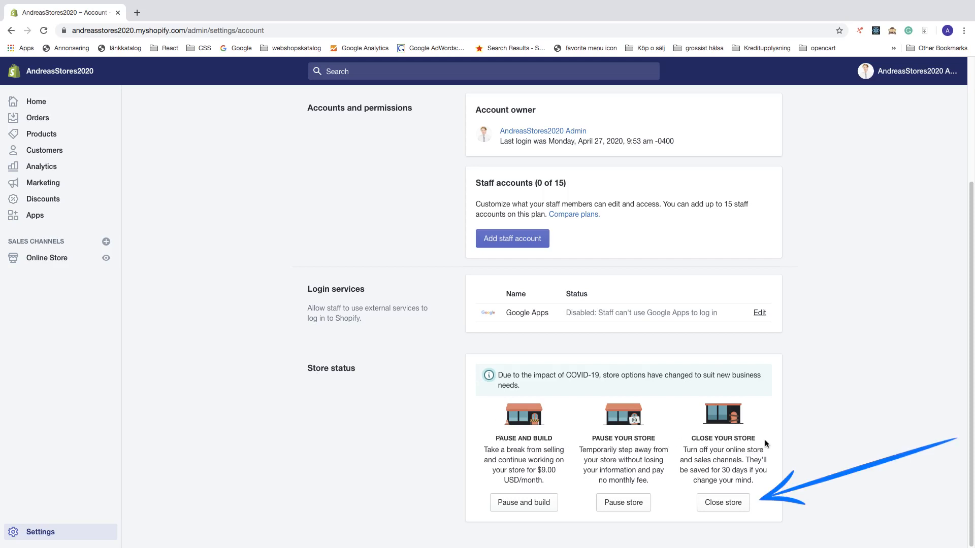
{"action": "mouse_move", "coordinate": [790, 467]}
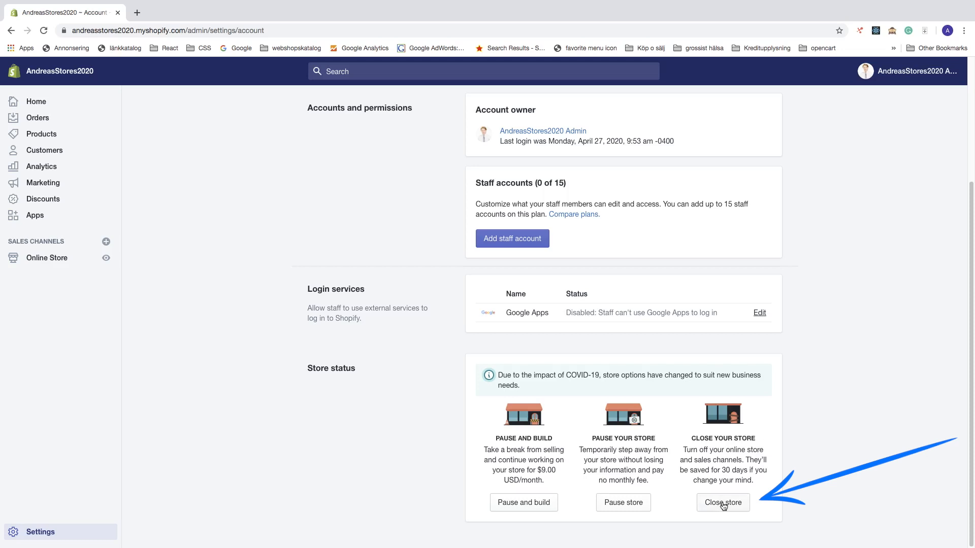
Start closing AndreasStores2020 and select 'Other' as the closing reason.
{"action": "left_click", "coordinate": [723, 502]}
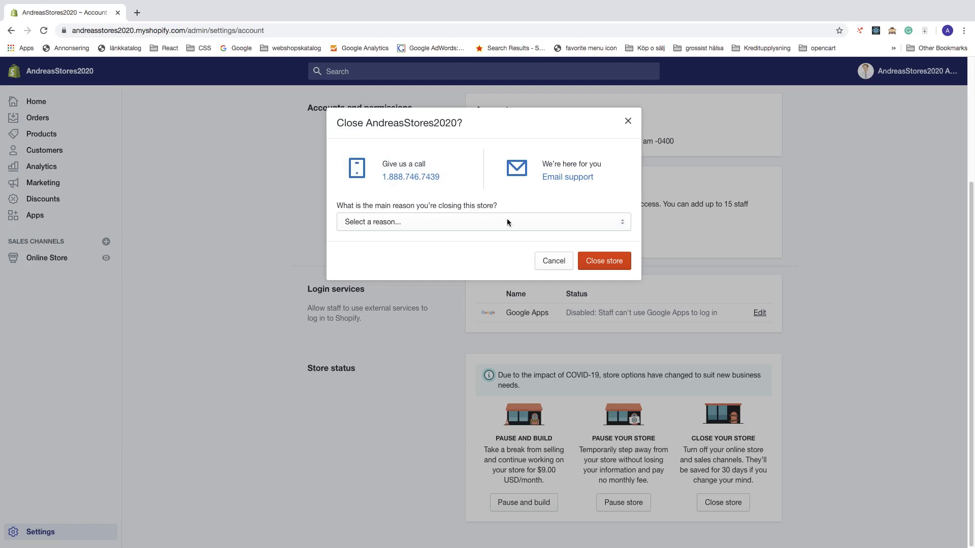
{"action": "left_click", "coordinate": [483, 222]}
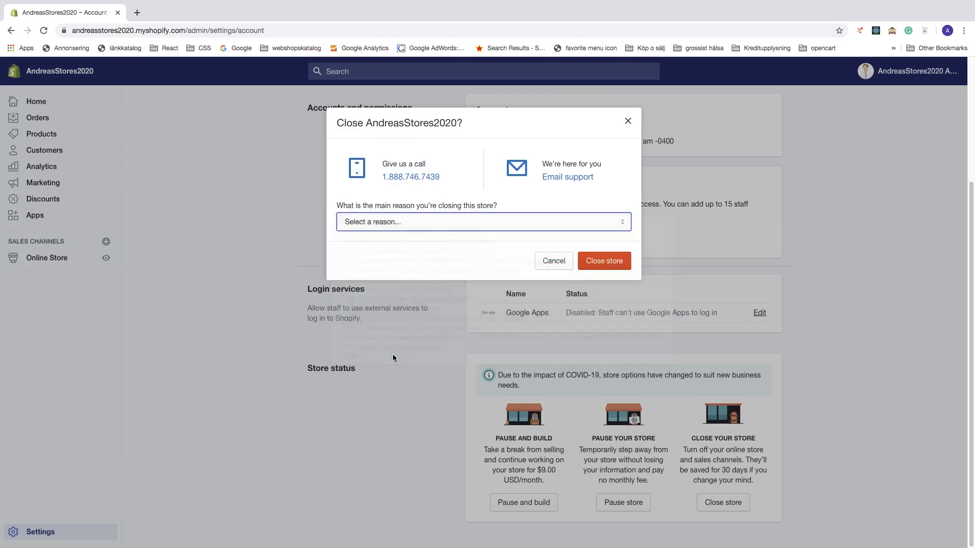
{"action": "left_click", "coordinate": [483, 222]}
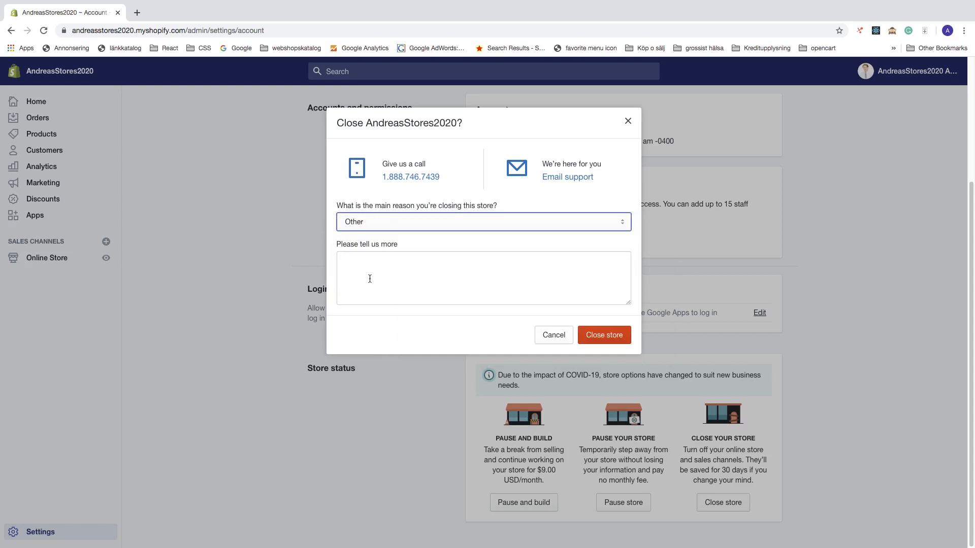
{"action": "mouse_move", "coordinate": [410, 278]}
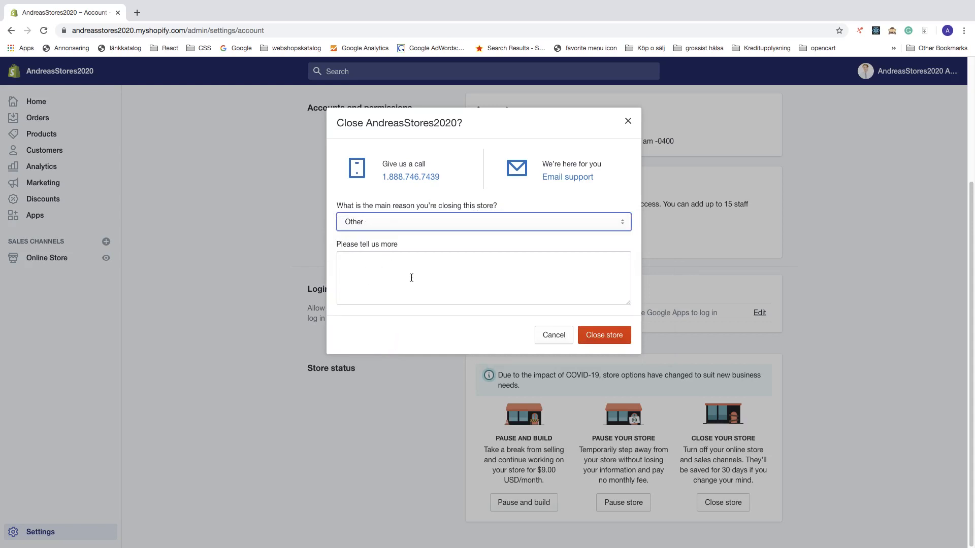